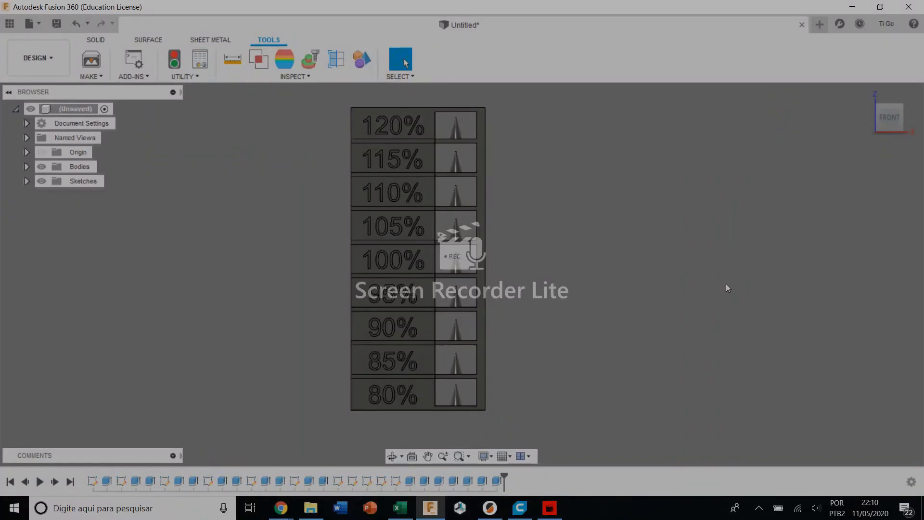
mouse_move(676, 228)
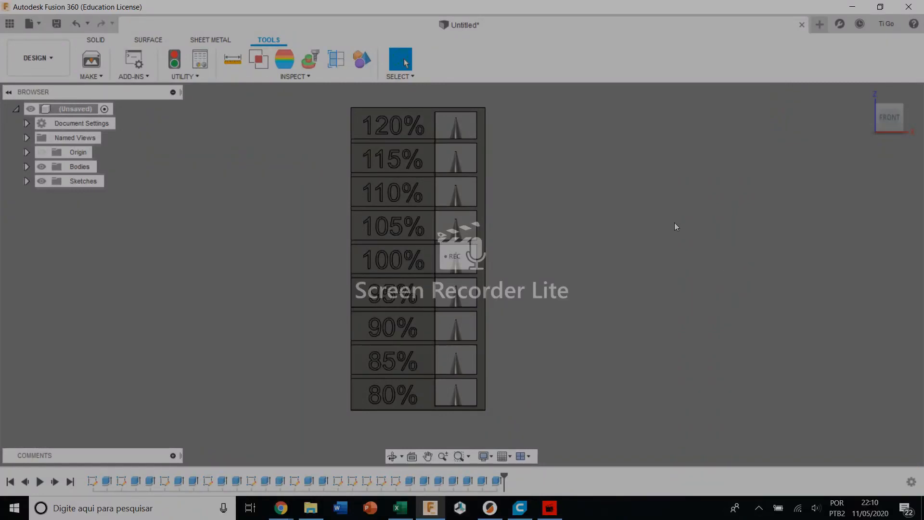
mouse_move(587, 233)
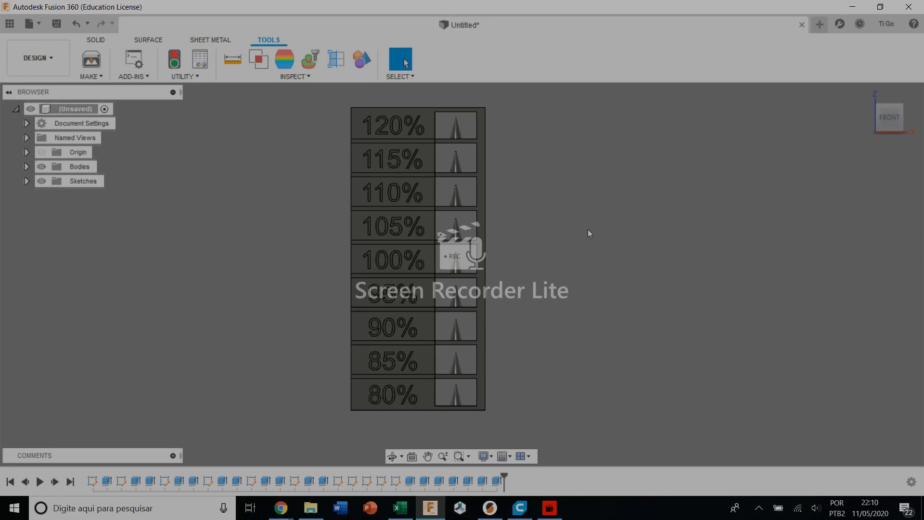
mouse_move(558, 241)
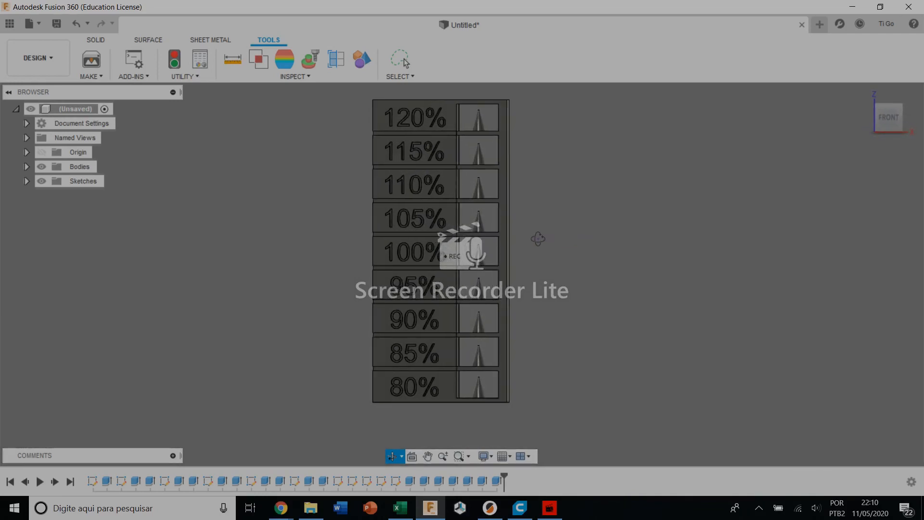
Step: Review the print settings, expanding Material and selecting the printing temperature value
left_click(401, 59)
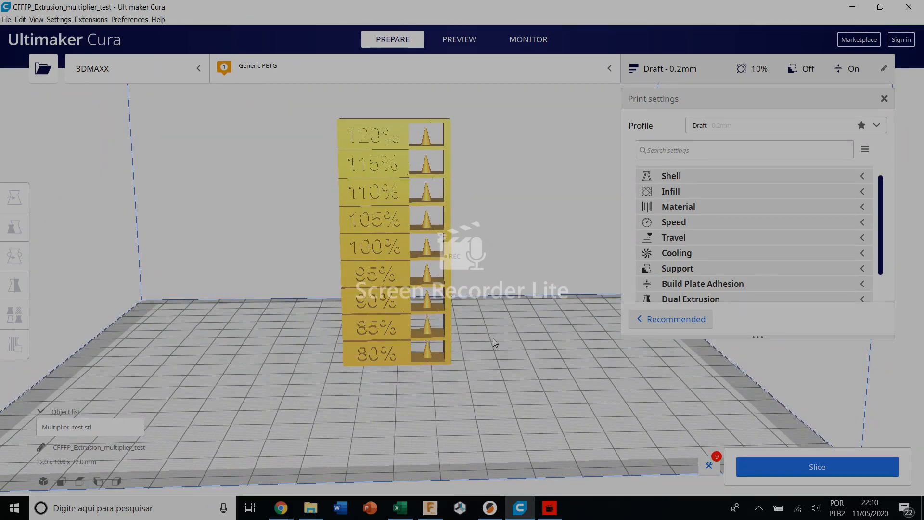
mouse_move(248, 348)
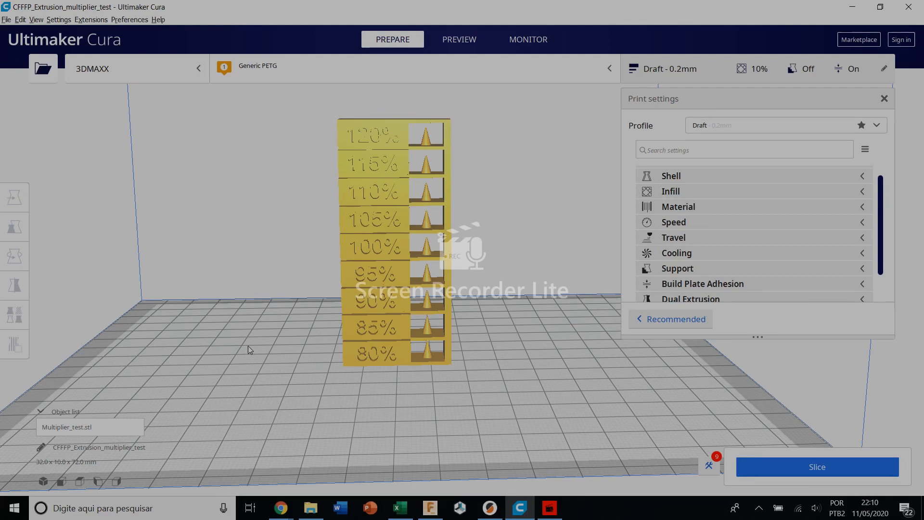
mouse_move(315, 348)
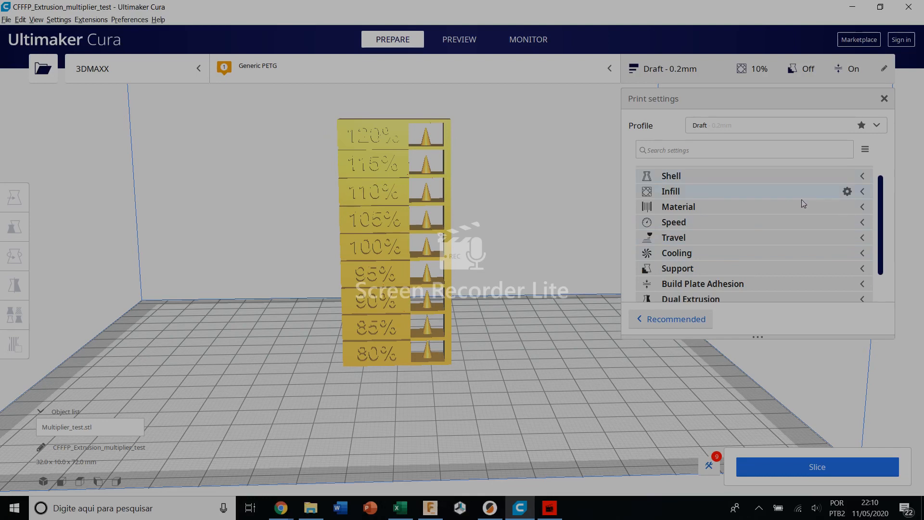
mouse_move(840, 190)
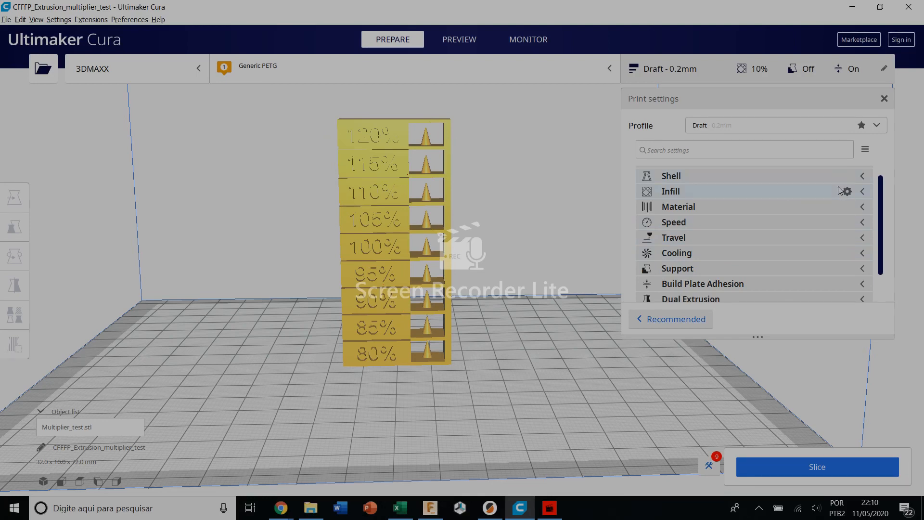
scroll("up", 3)
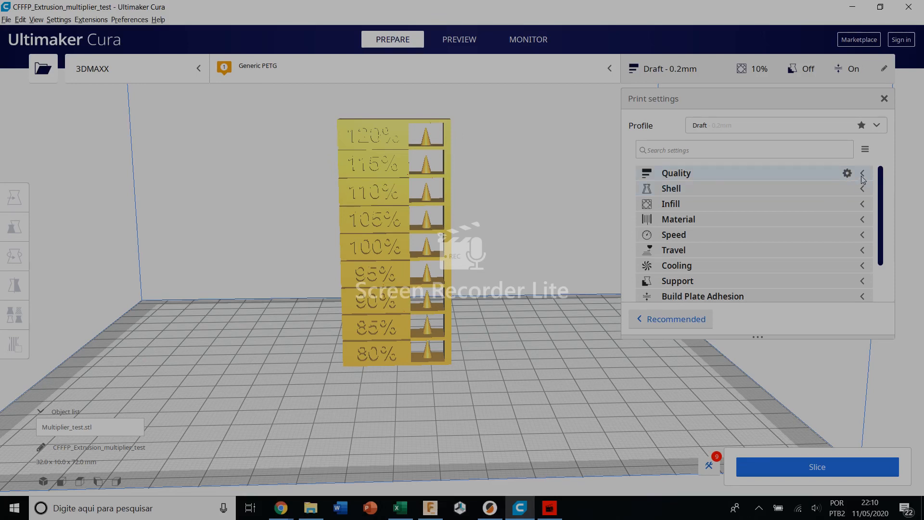
left_click(861, 172)
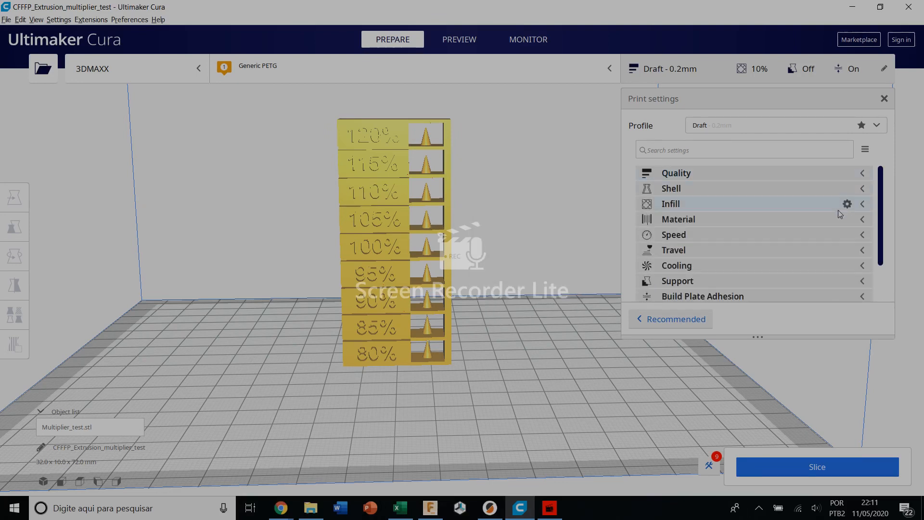
mouse_move(840, 223)
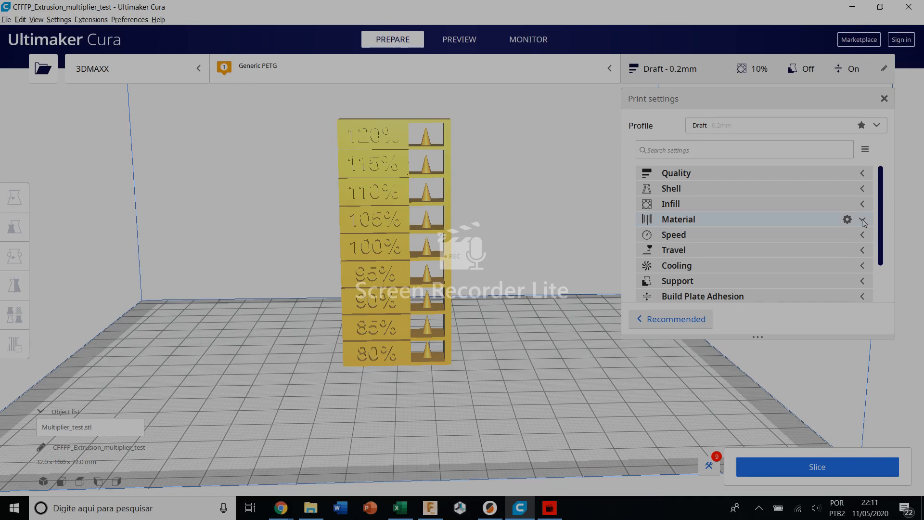
left_click(861, 218)
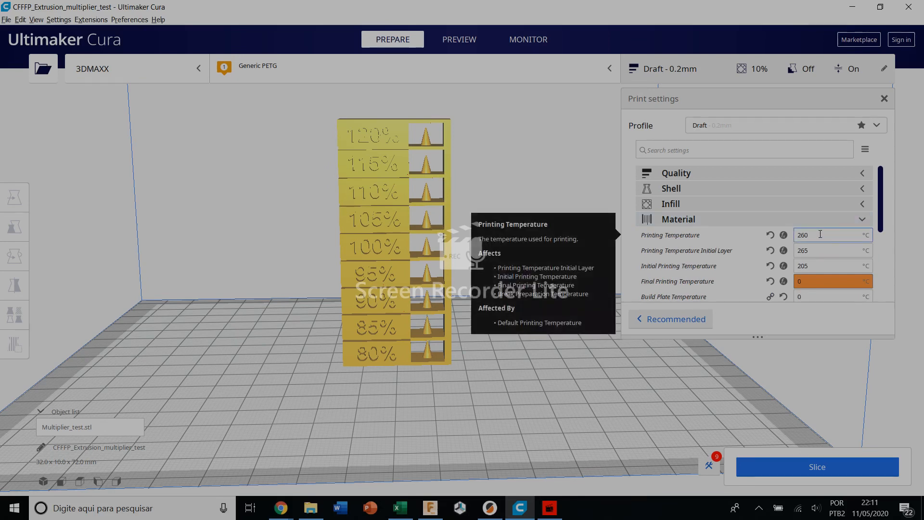
triple_click(820, 235)
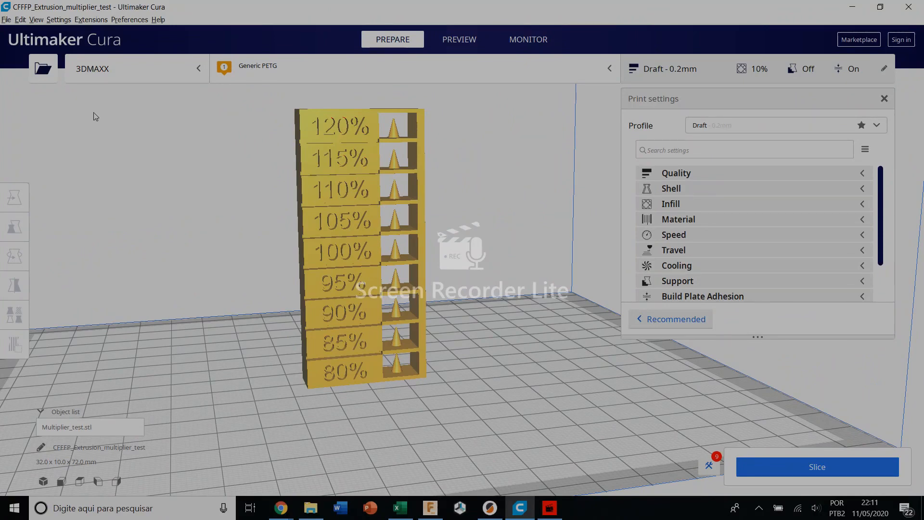
Step: Show the Post Processing Plugin window via Extensions > Post Processing > Modify G-Code
left_click(91, 19)
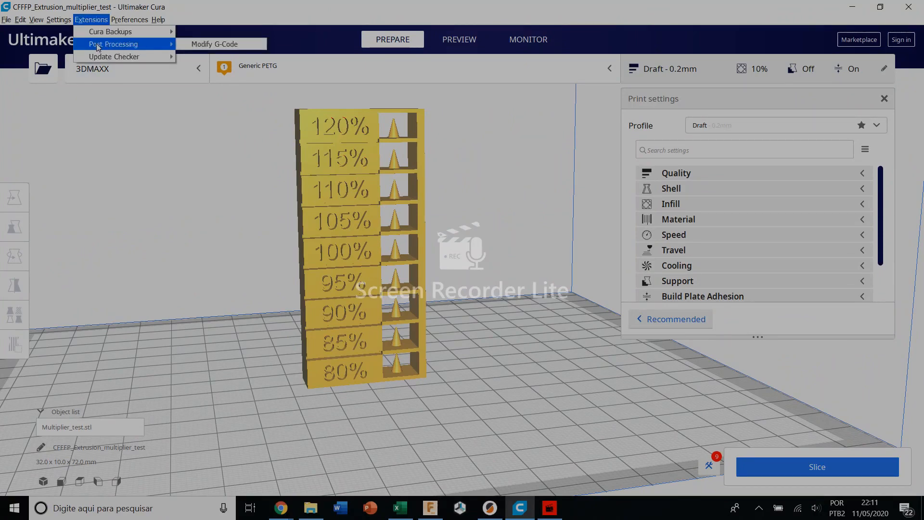
left_click(214, 43)
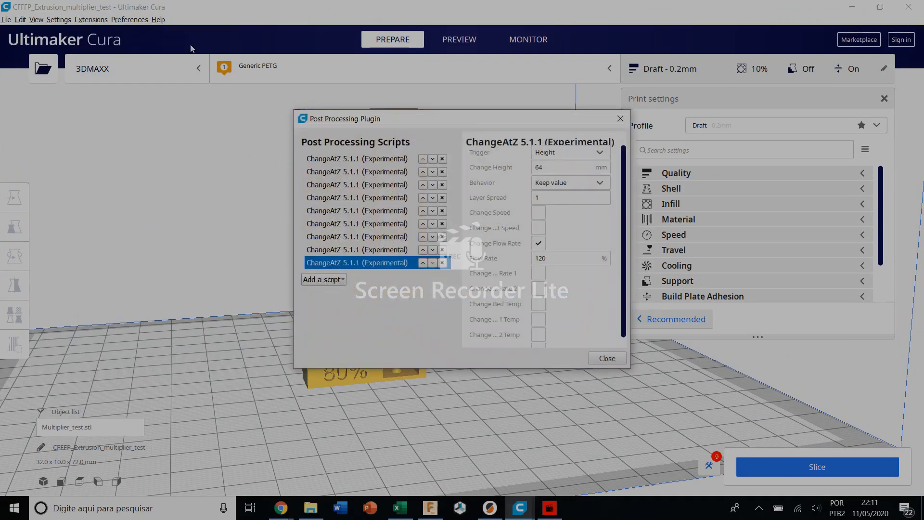
mouse_move(357, 124)
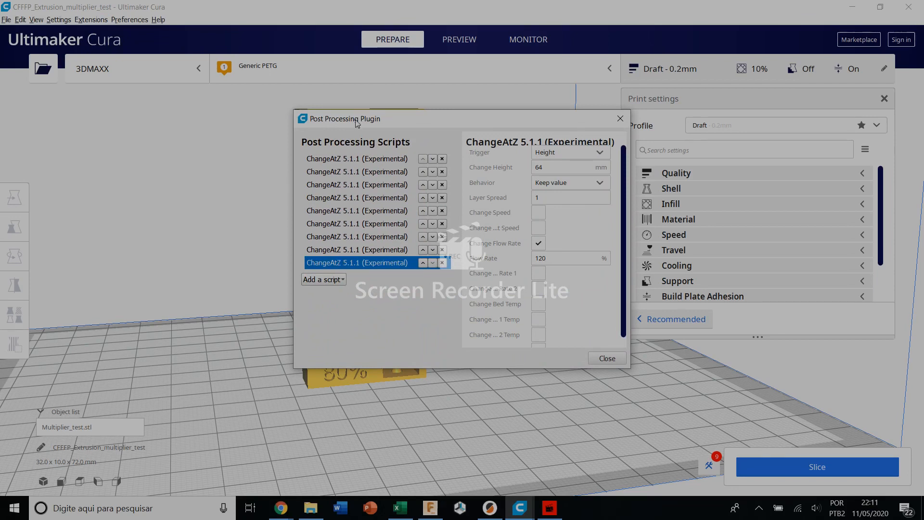
mouse_move(351, 294)
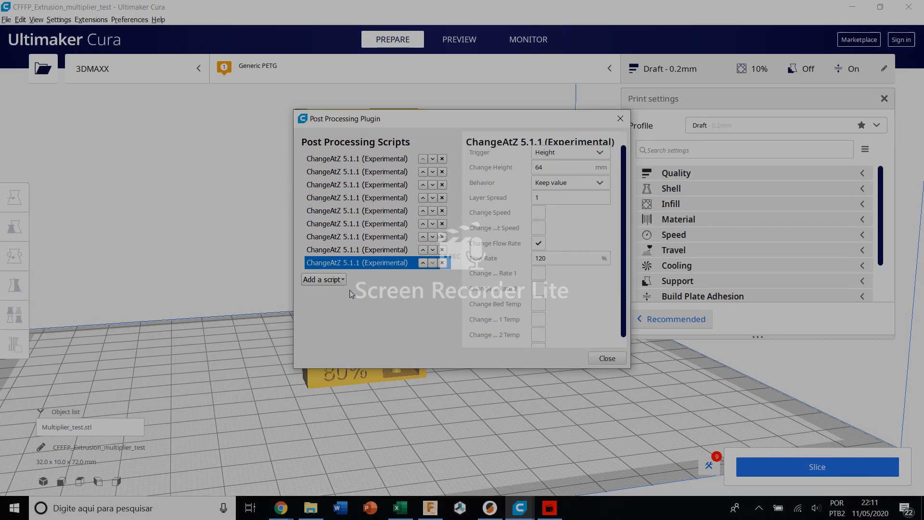
mouse_move(324, 280)
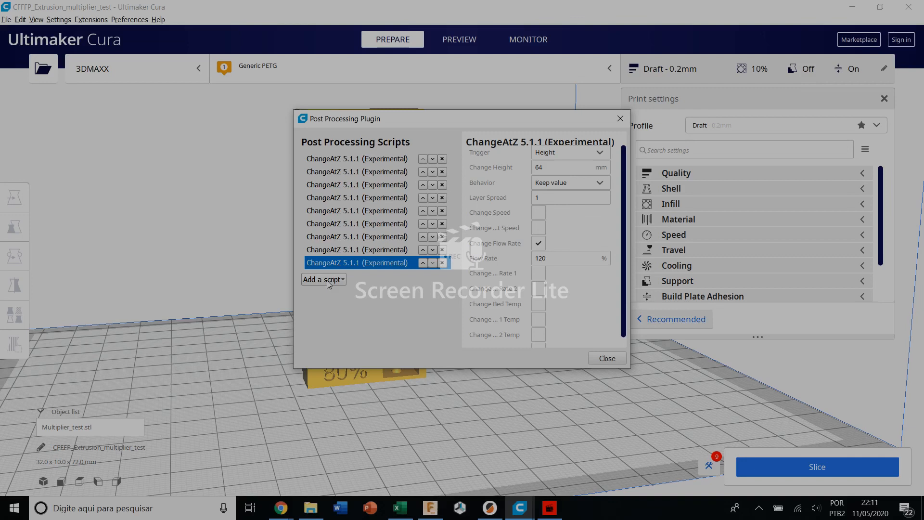
Step: Add a ChangeAtZ script with Change Height 8 mm and Change Flow Rate 85%
left_click(322, 279)
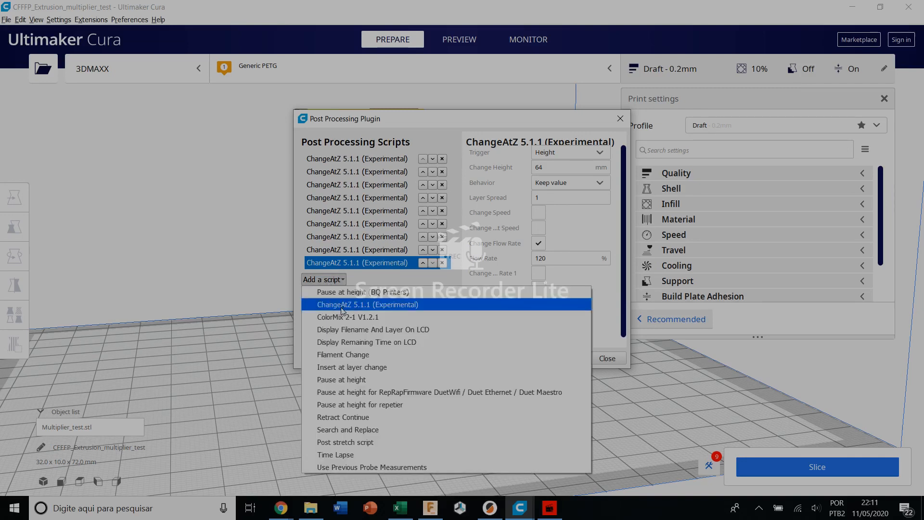
left_click(367, 305)
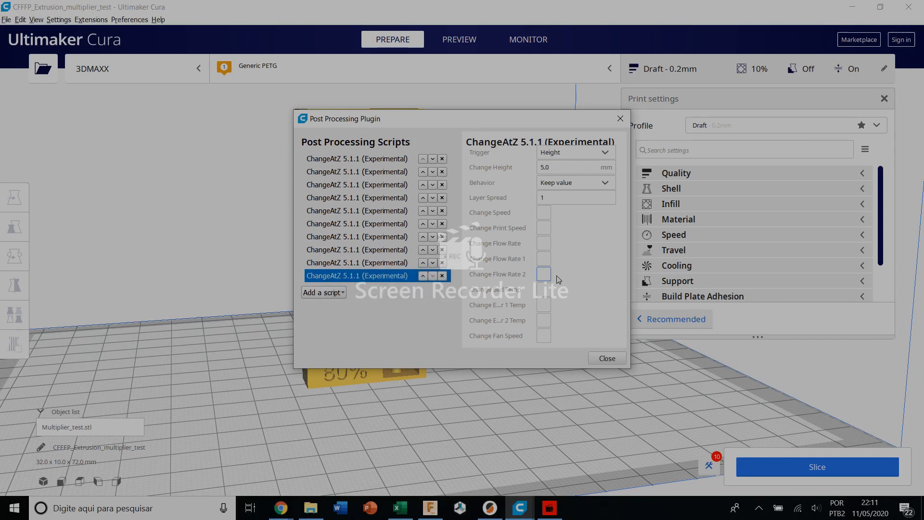
left_click(575, 167)
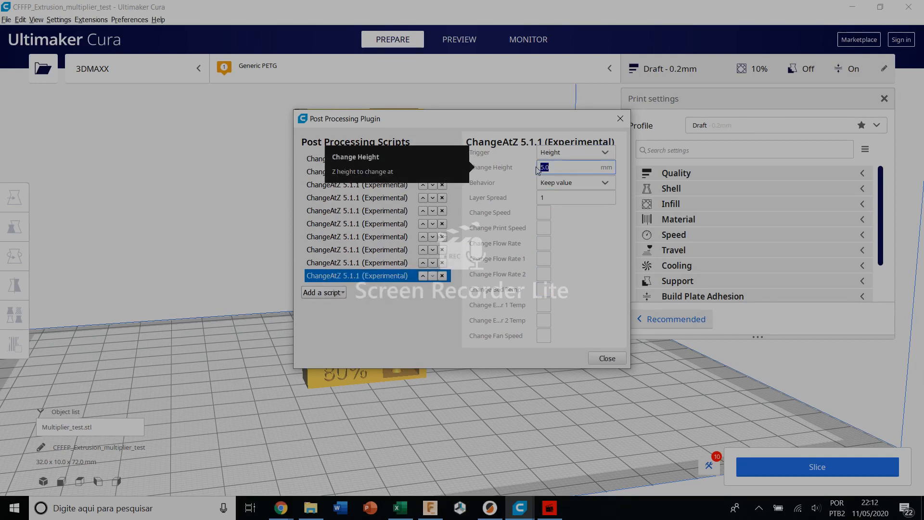
mouse_move(543, 274)
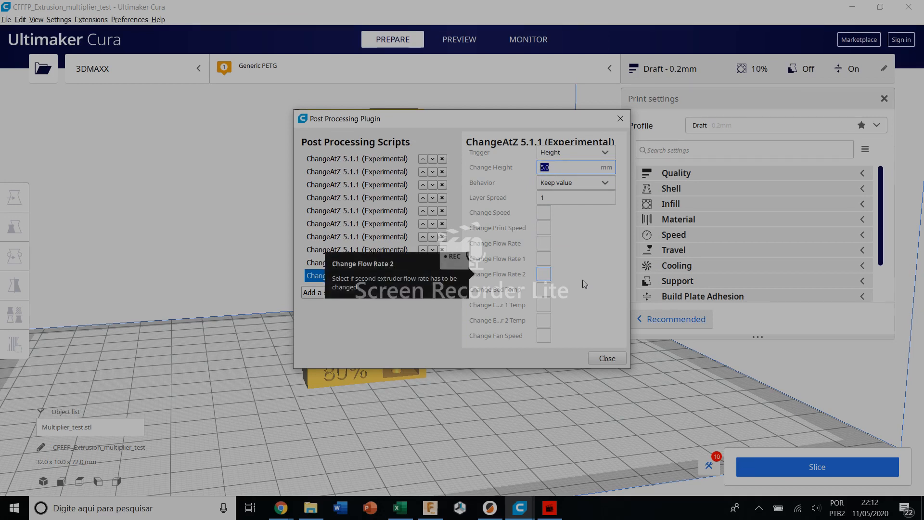
type("8")
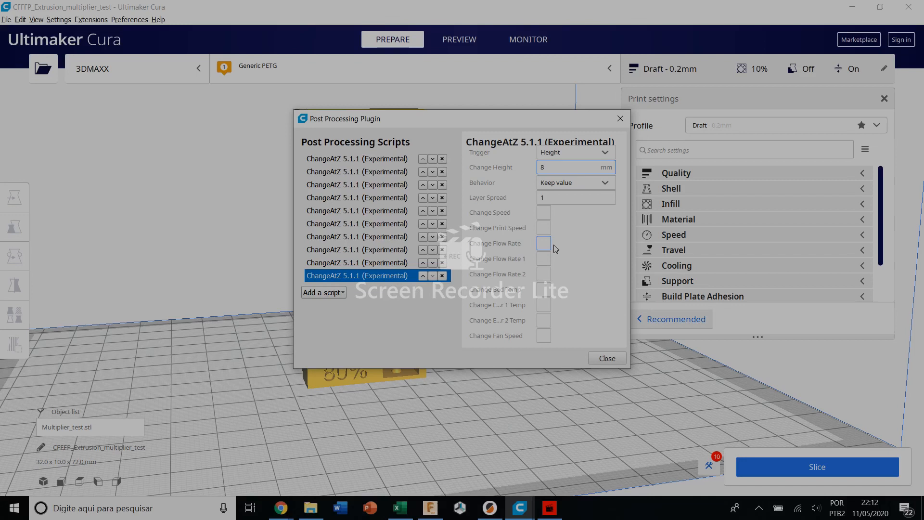
left_click(537, 243)
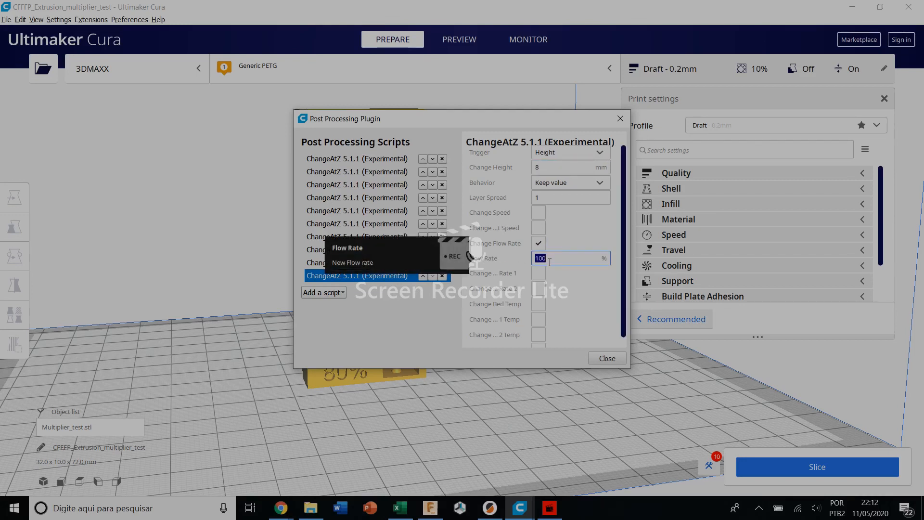
type("85")
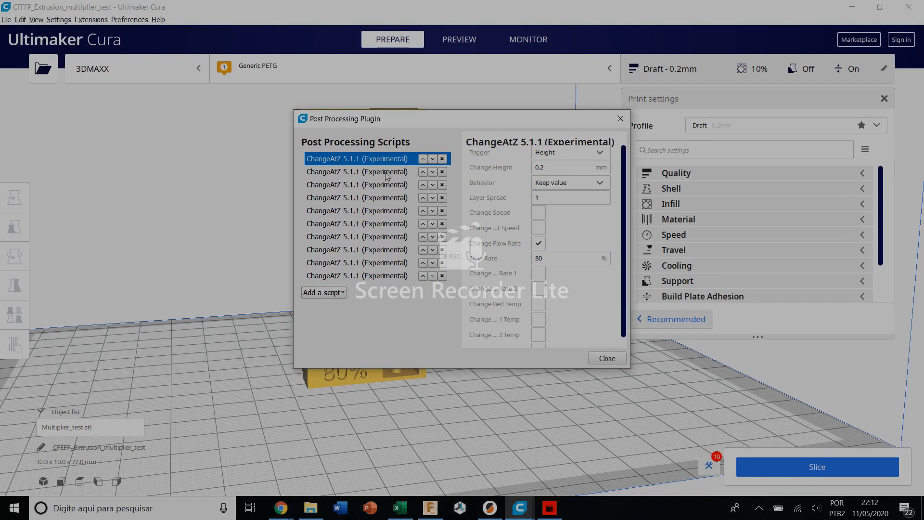
left_click(356, 171)
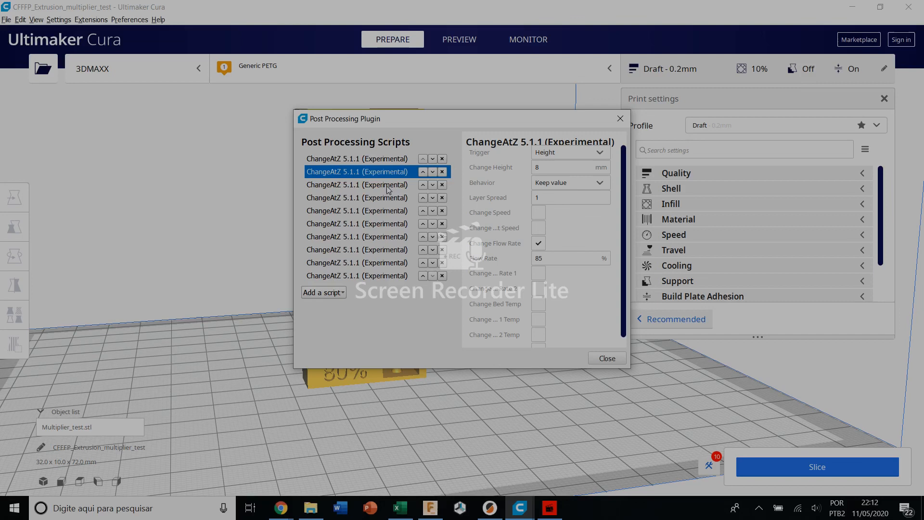
left_click(357, 185)
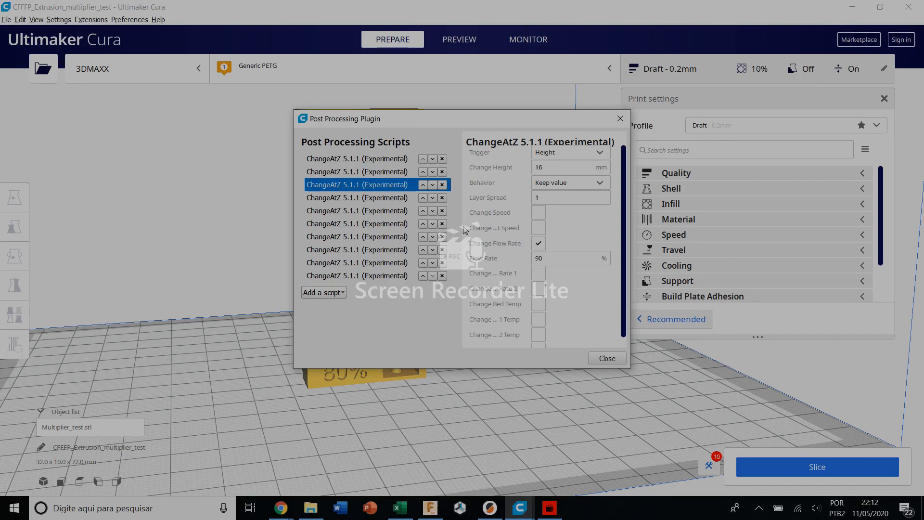
mouse_move(594, 359)
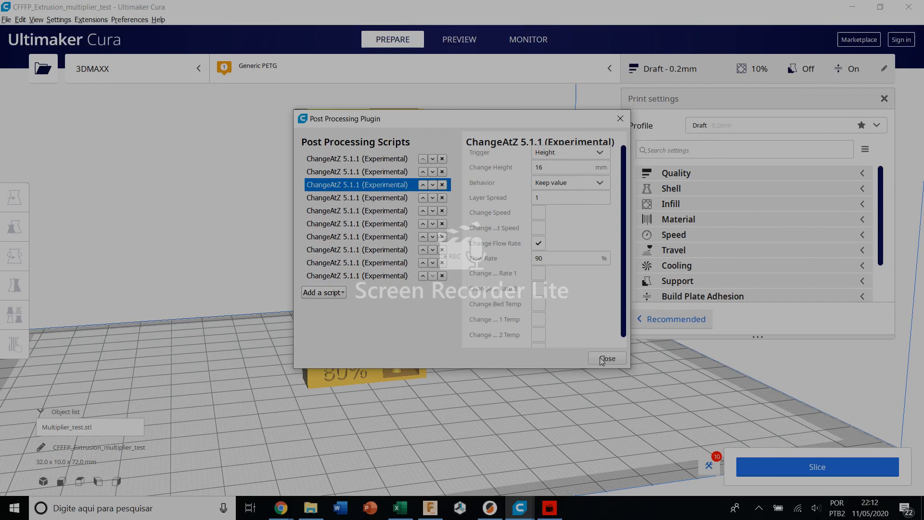
Step: Close the Post Processing Plugin window, returning to the test tower on the build plate
left_click(606, 359)
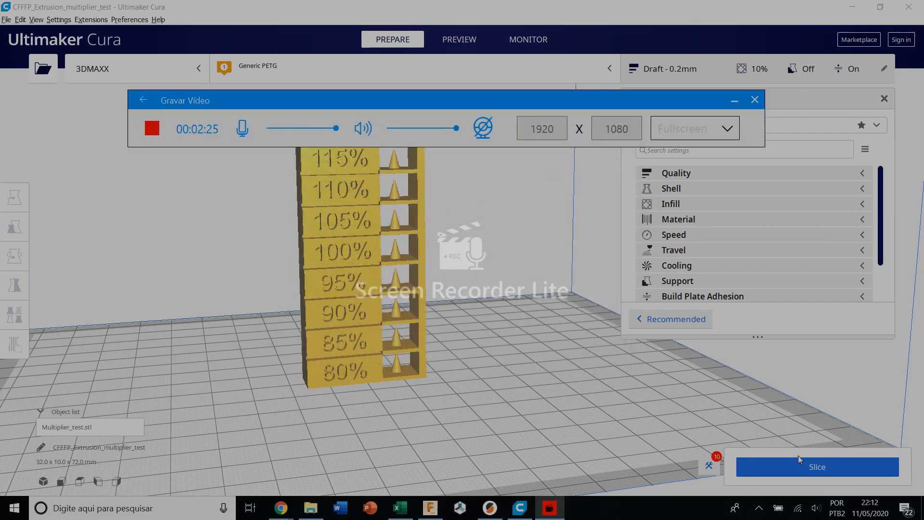
left_click(755, 99)
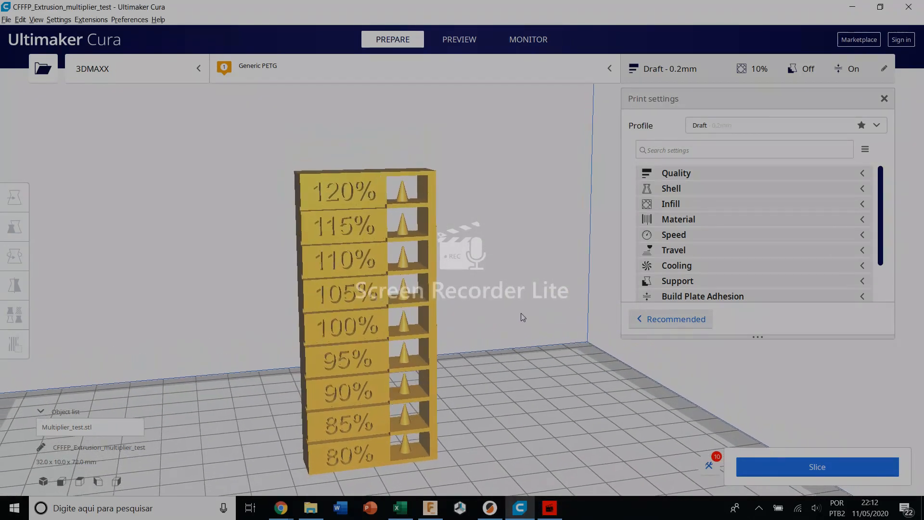